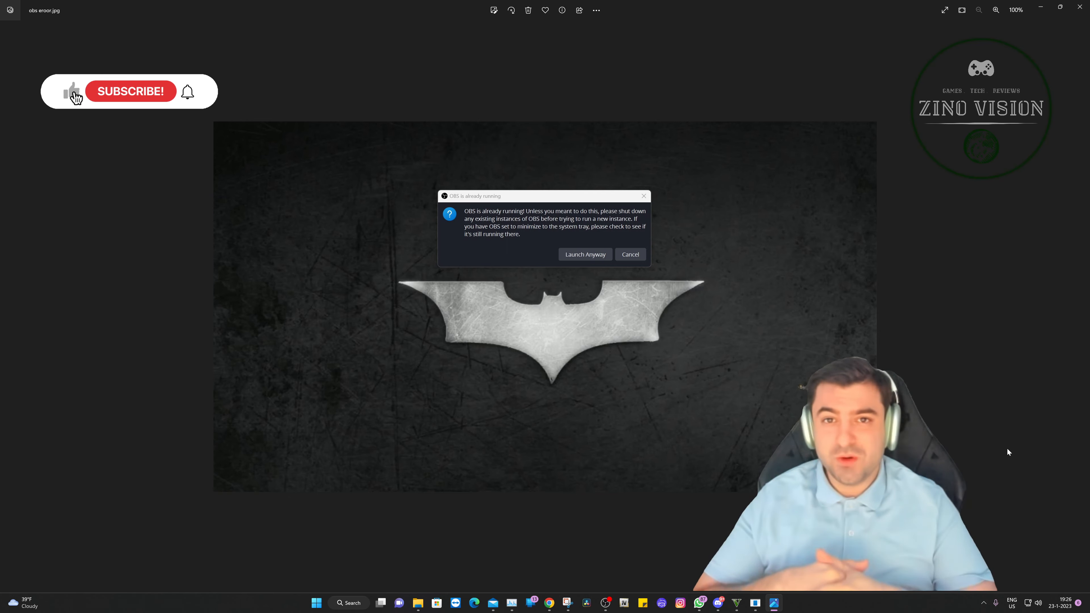
Step: Dismiss the 'OBS is already running' error screenshot and bring up Task Manager's Details list showing obs64.exe
{"action": "left_click", "coordinate": [130, 91]}
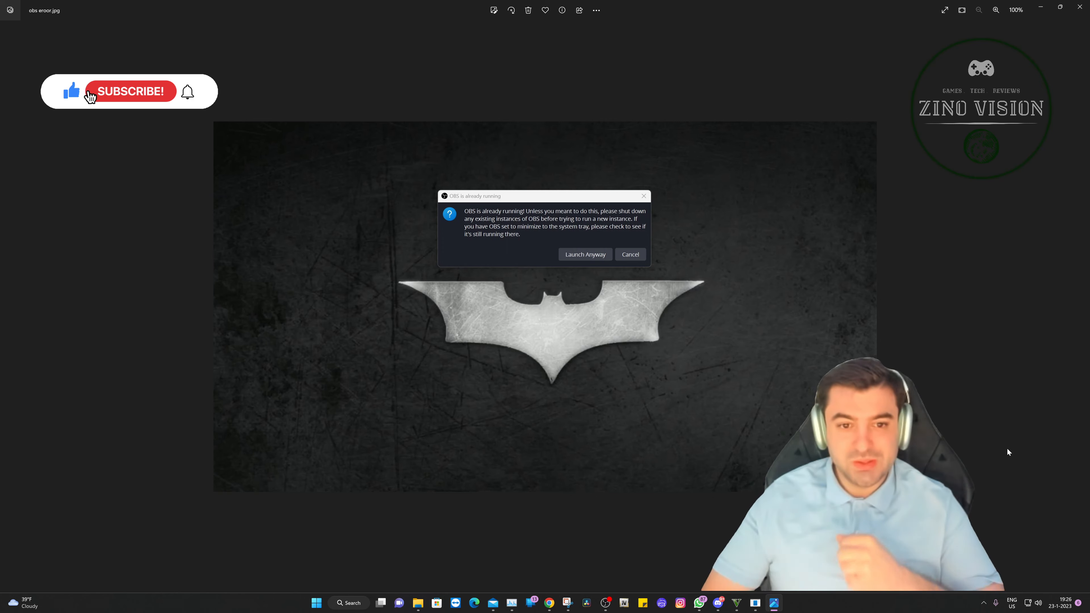
{"action": "left_click", "coordinate": [130, 90]}
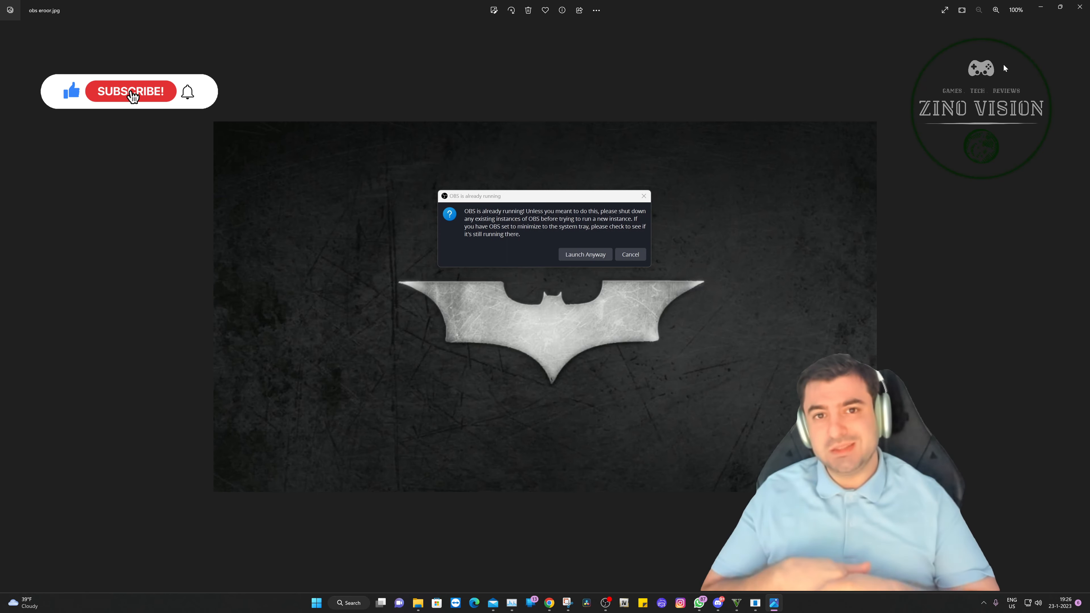
{"action": "left_click", "coordinate": [130, 91]}
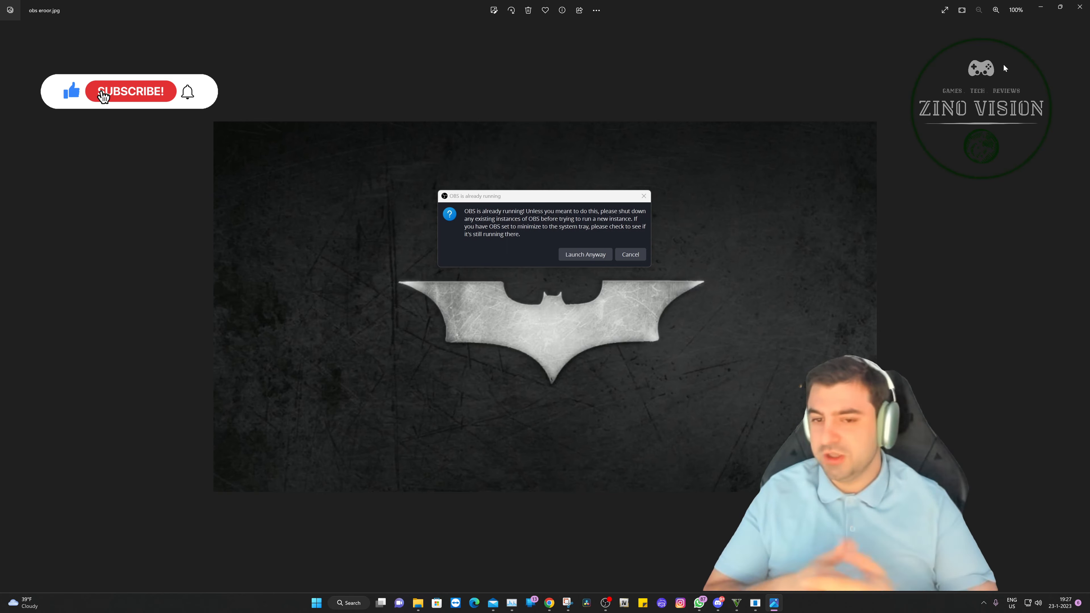
{"action": "left_click", "coordinate": [130, 91]}
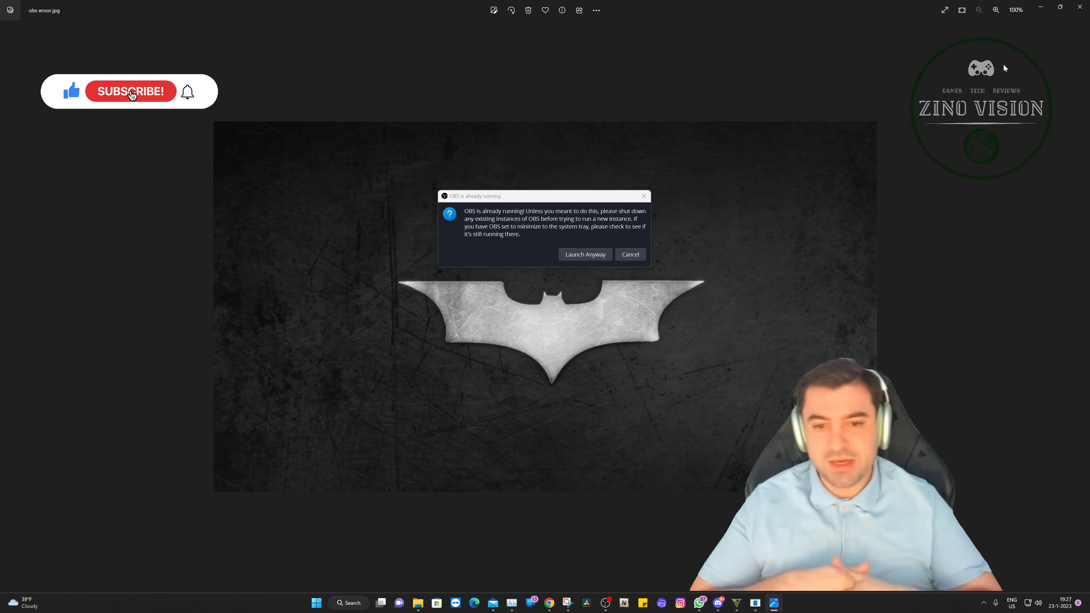
{"action": "left_click", "coordinate": [130, 90]}
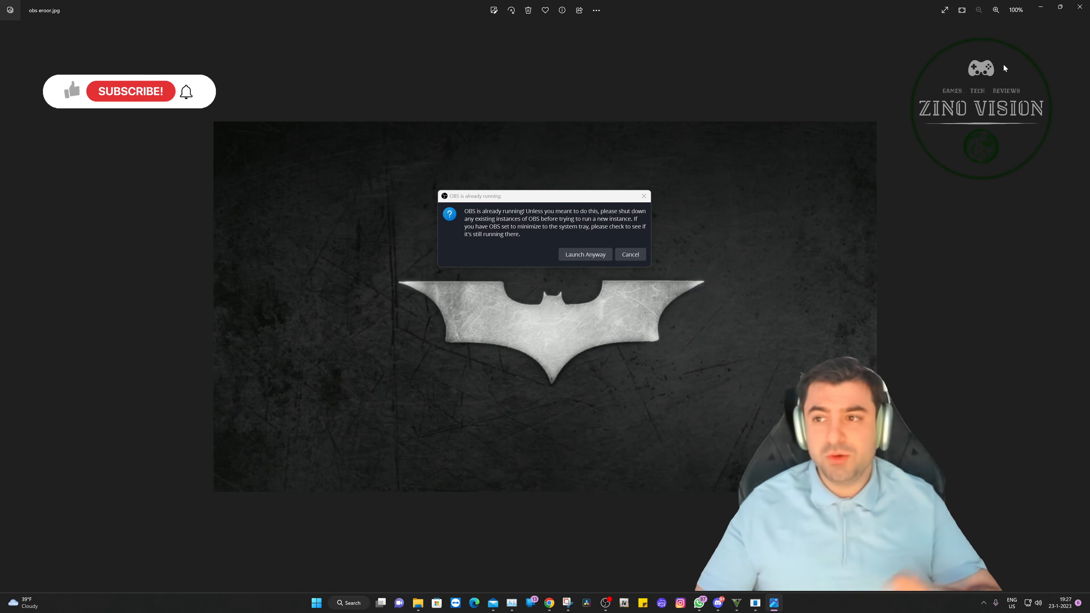
{"action": "left_click", "coordinate": [630, 254]}
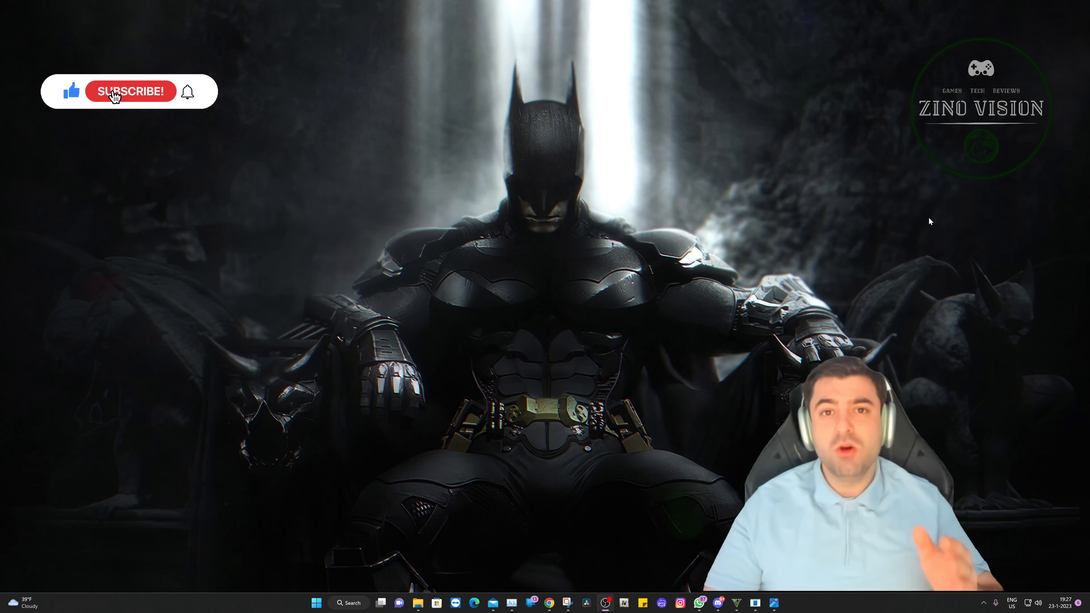
{"action": "left_click", "coordinate": [130, 91]}
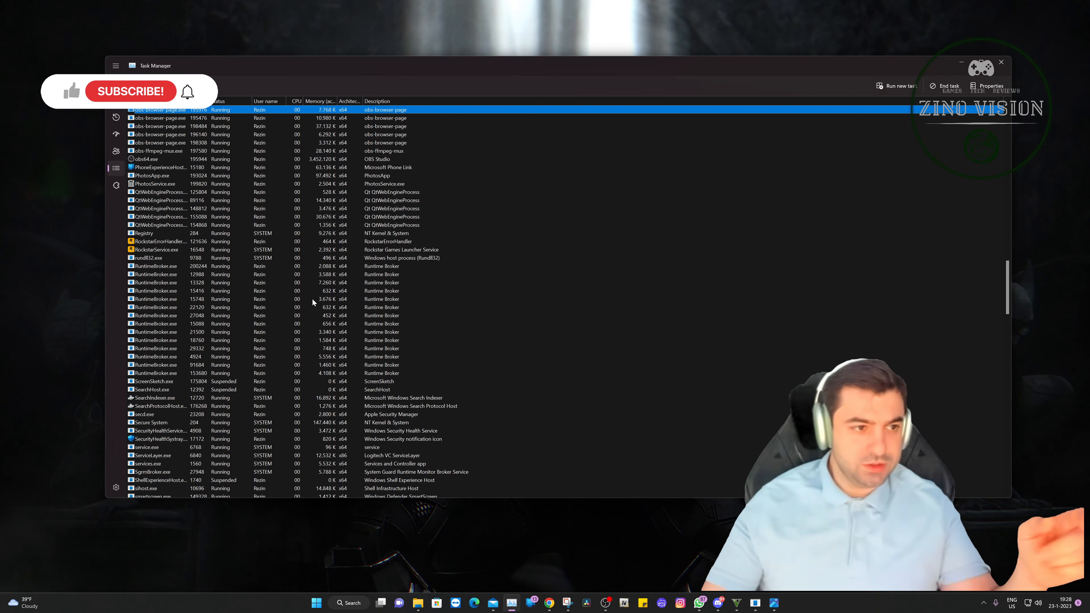
Step: Choose Realtime under Set priority for obs64.exe, raising the priority-change confirmation
{"action": "left_click", "coordinate": [146, 159]}
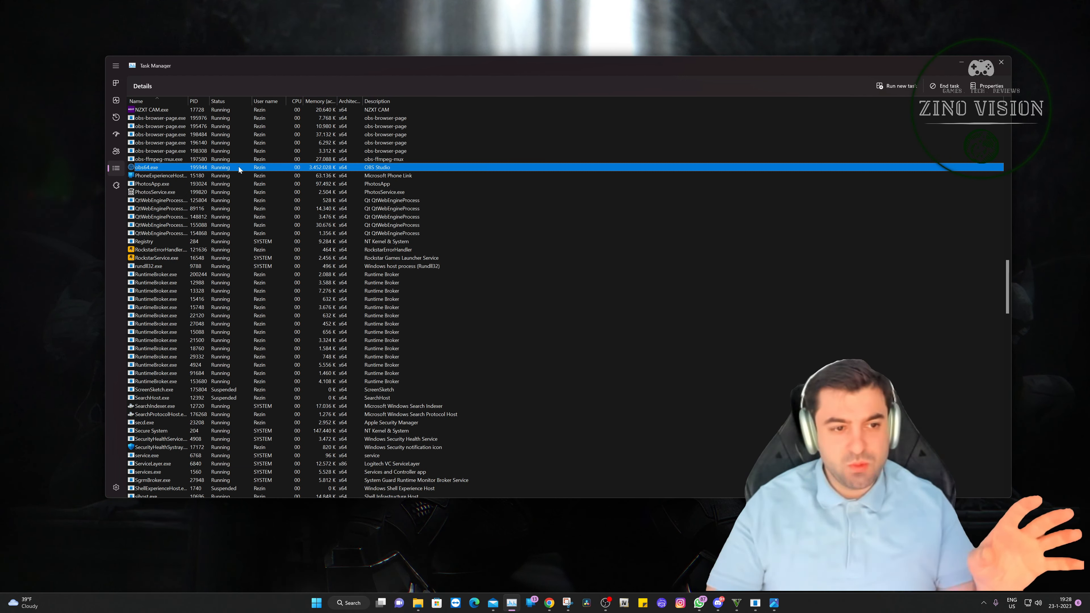
{"action": "right_click", "coordinate": [146, 168]}
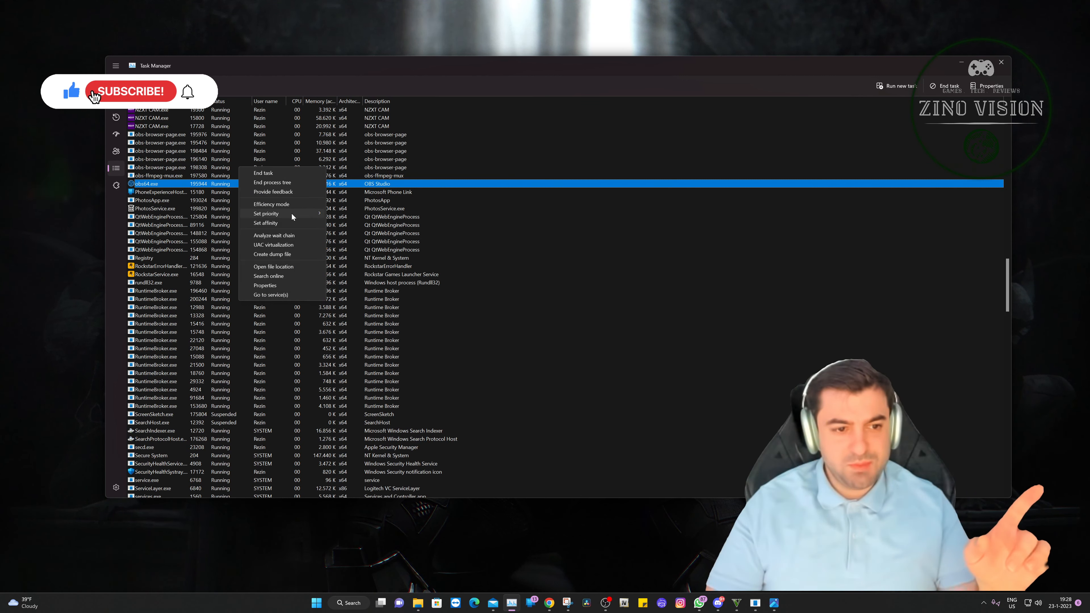
{"action": "left_click", "coordinate": [266, 214]}
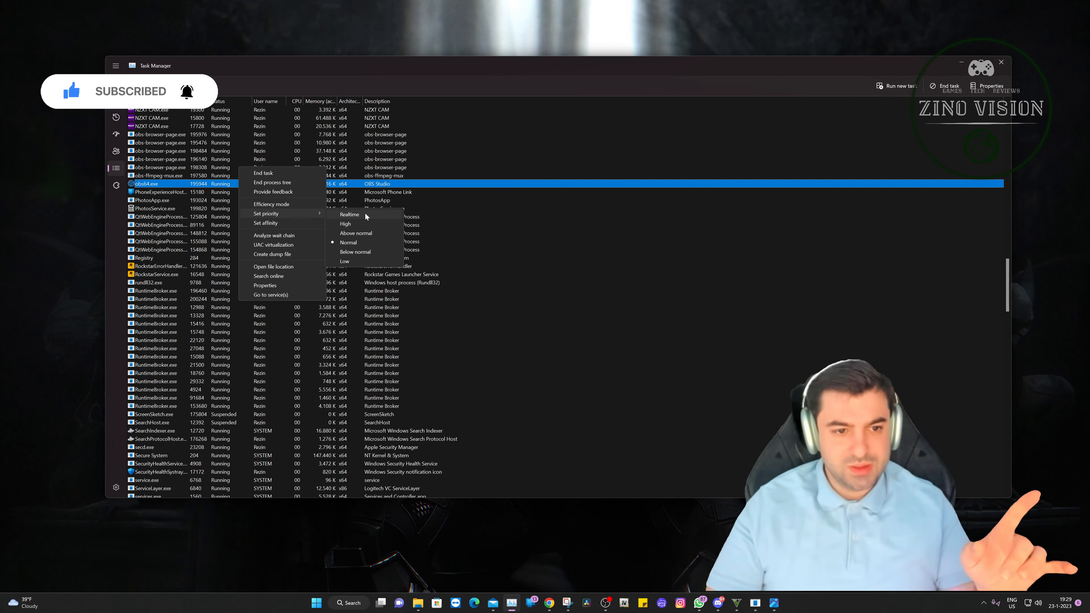
{"action": "left_click", "coordinate": [349, 214]}
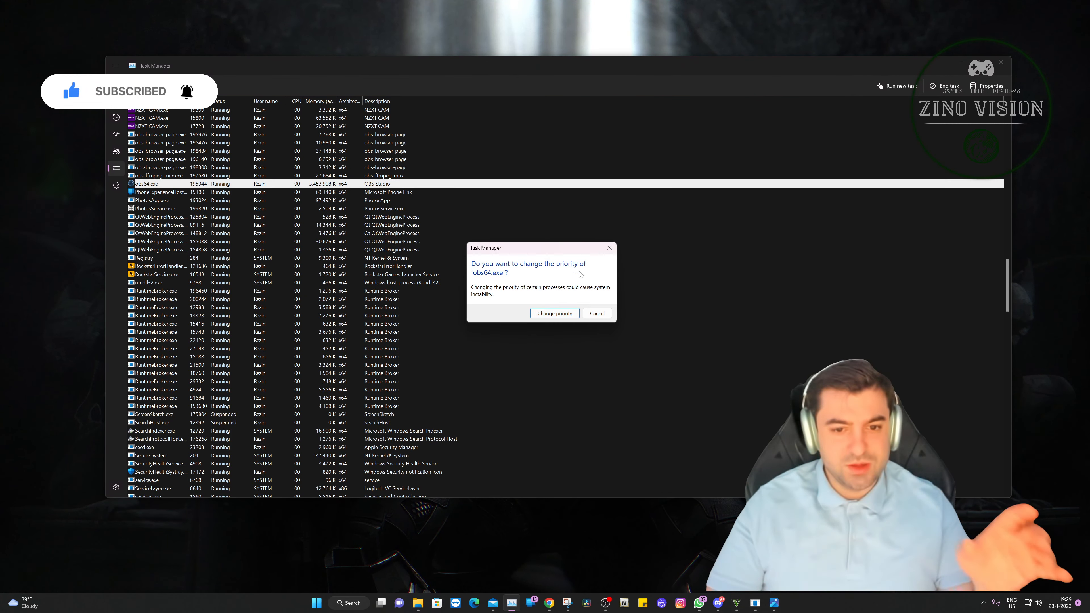